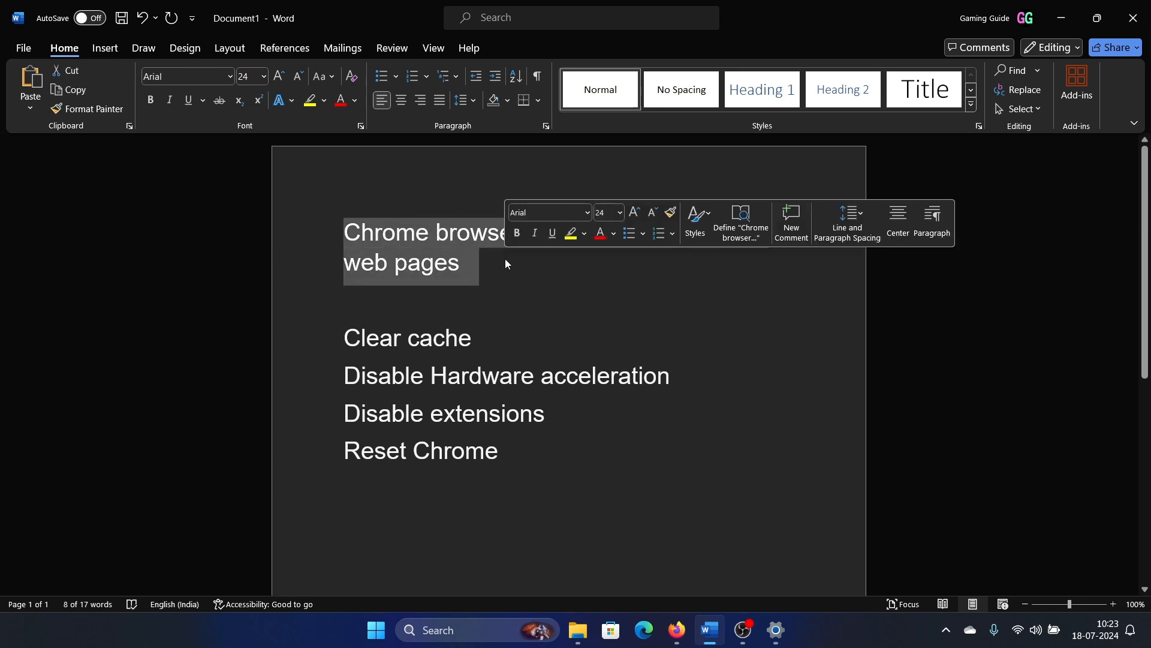
# Deselect the Clear cache line in Word, minimize Word and the Videos folder, and launch Chrome.
pyautogui.click(499, 285)
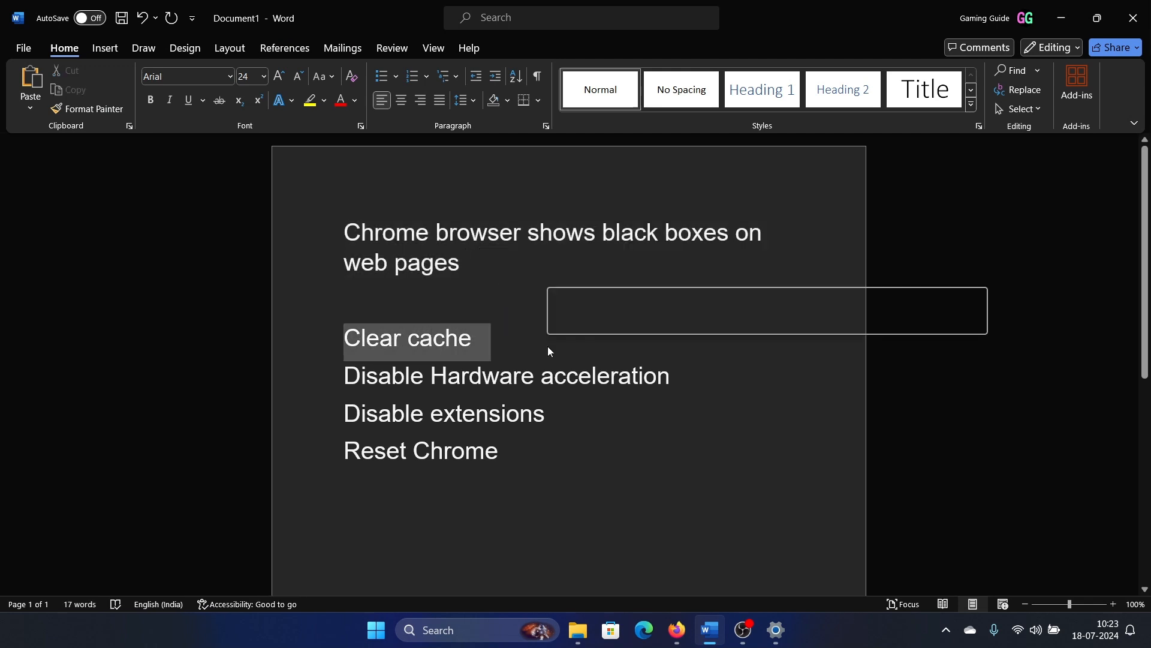
pyautogui.click(500, 340)
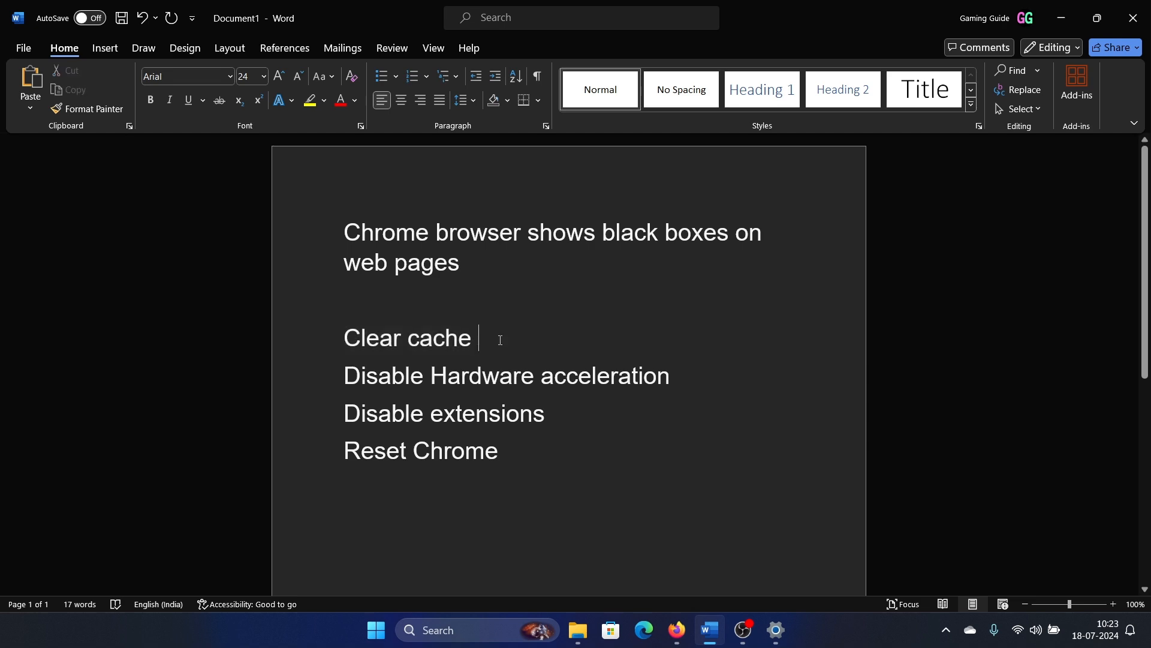
pyautogui.moveTo(674, 629)
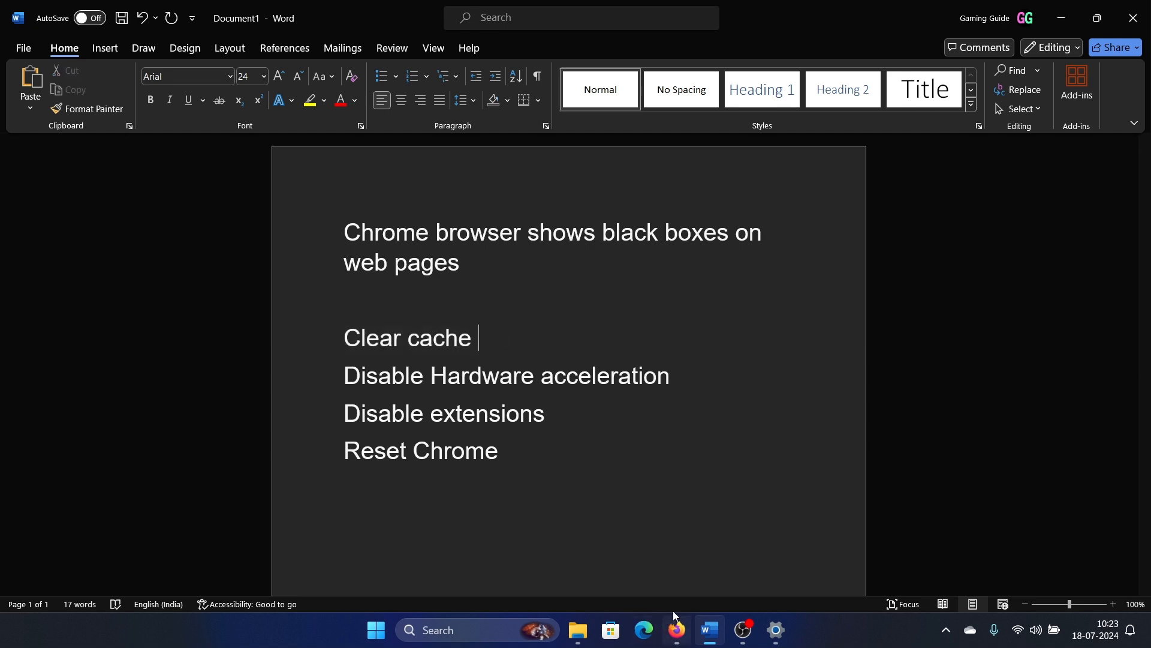
pyautogui.click(578, 629)
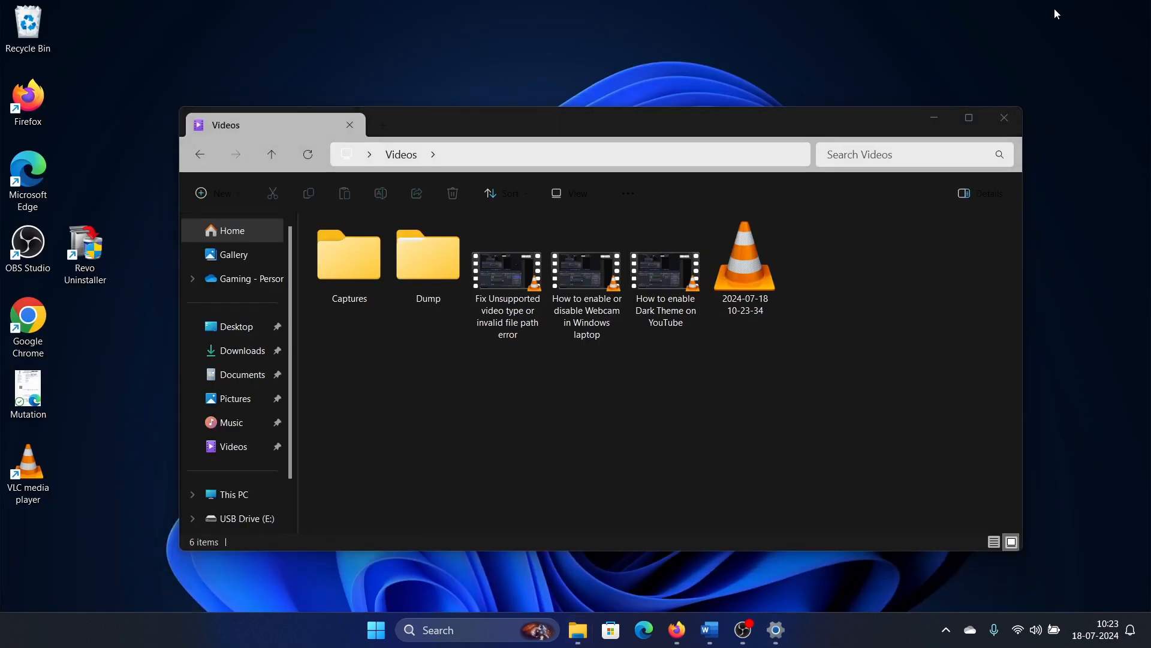
pyautogui.click(1003, 118)
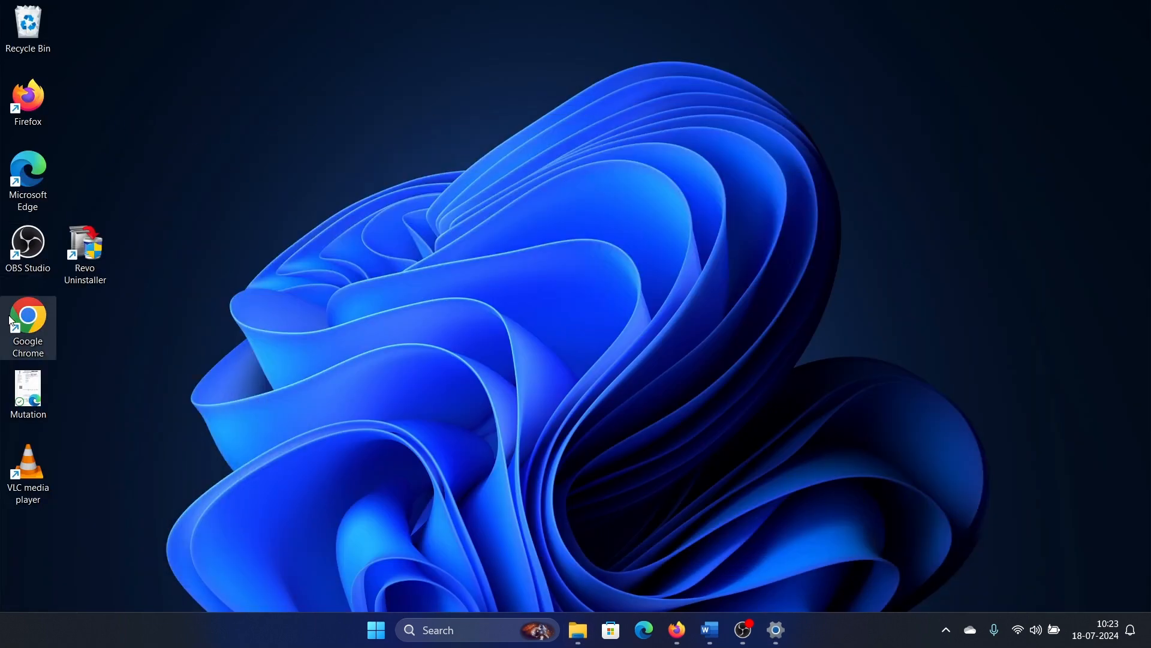
pyautogui.click(1132, 47)
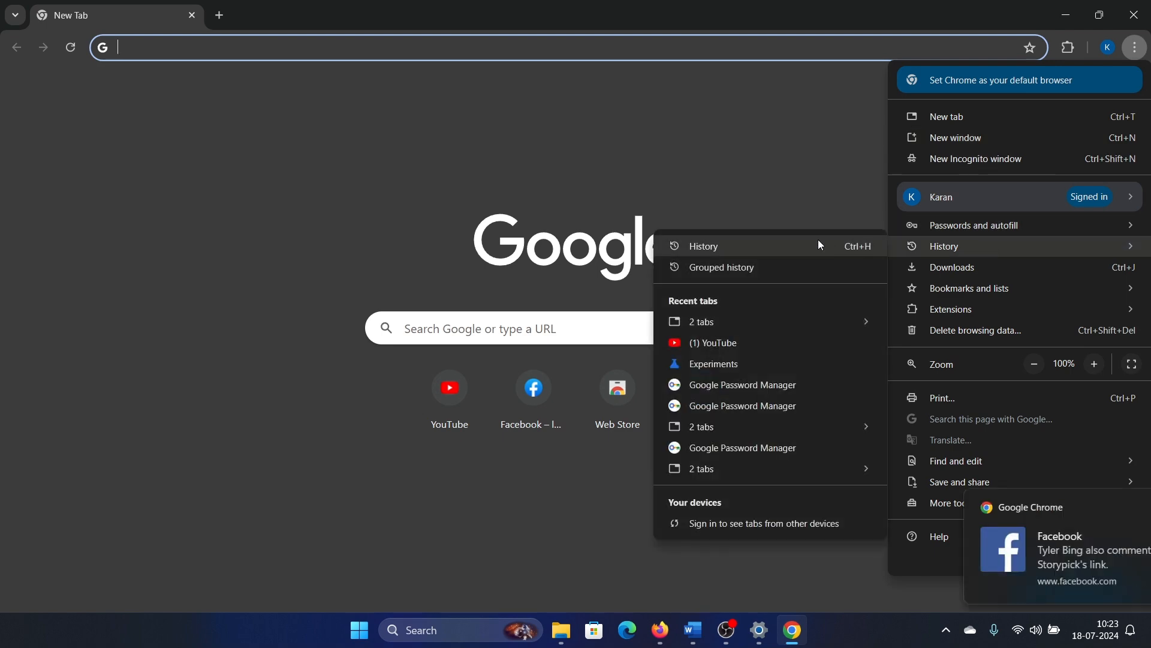
# Delete browsing data with time range 'All time', glance at the Word checklist, and return to Chrome.
pyautogui.click(701, 246)
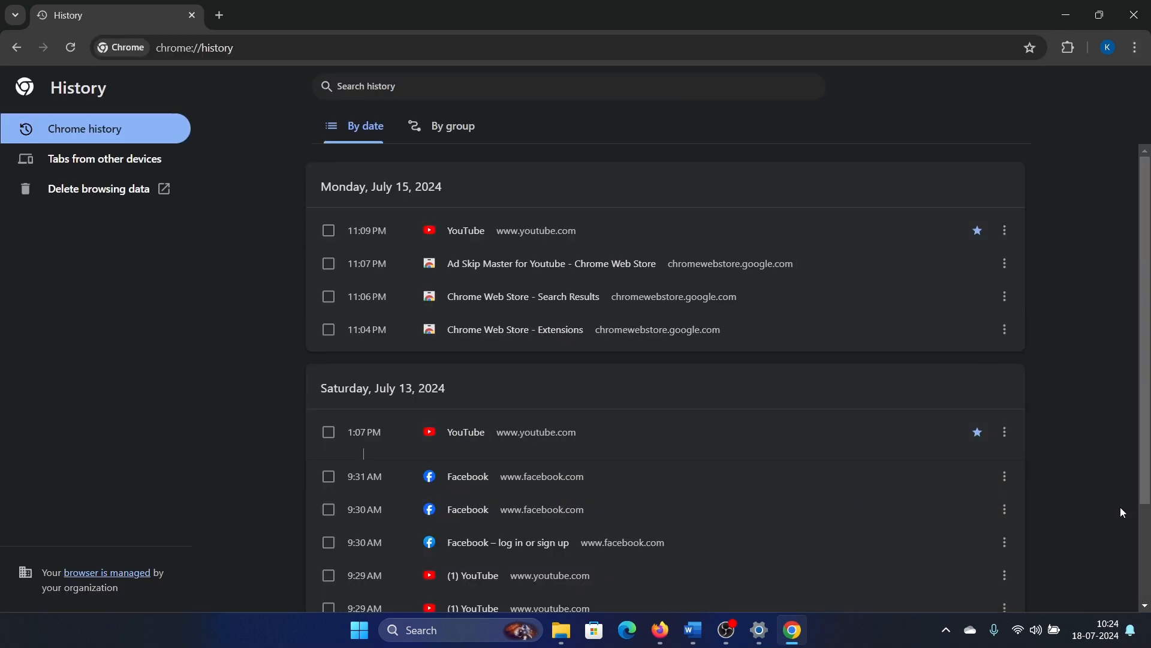
pyautogui.click(99, 189)
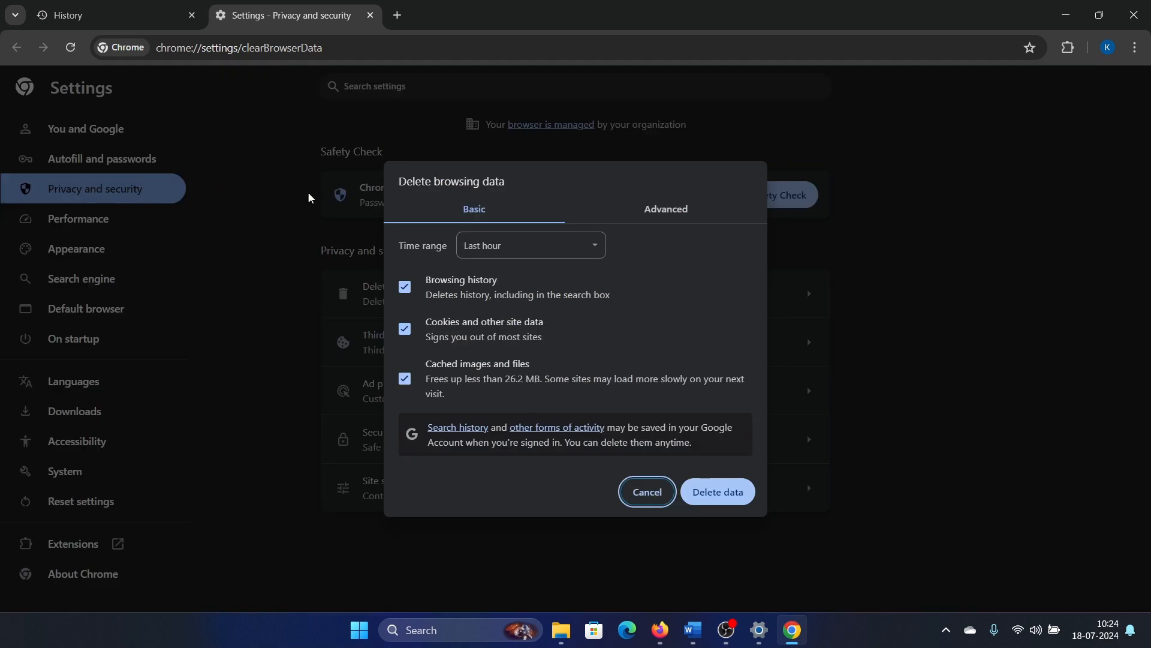
pyautogui.click(530, 245)
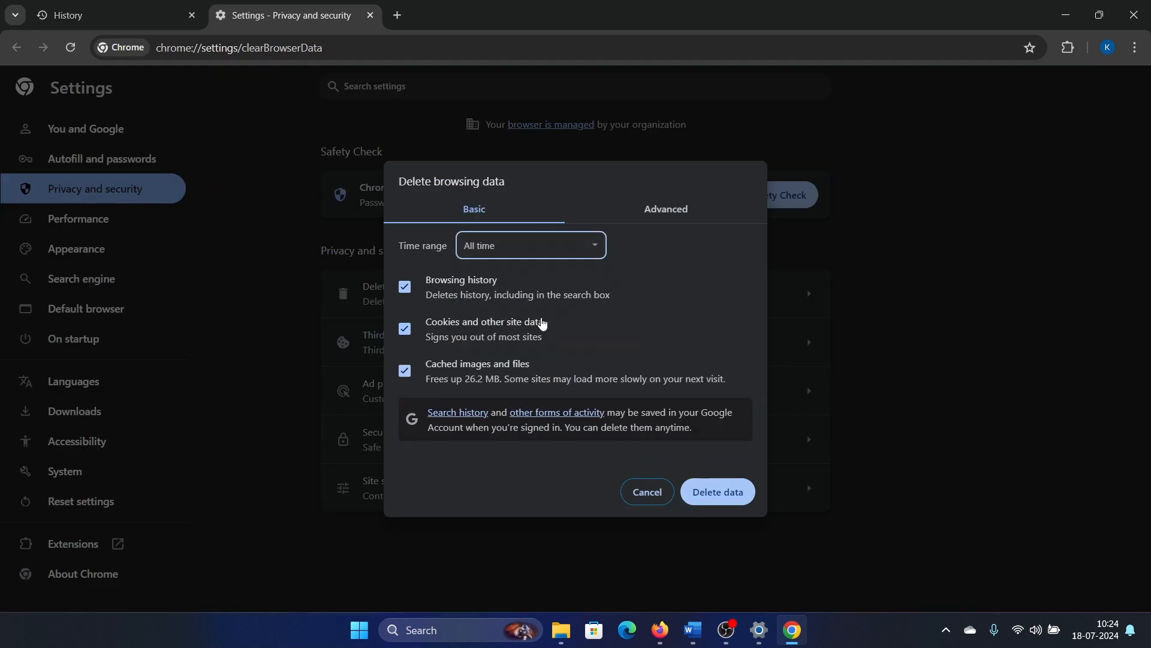
pyautogui.moveTo(741, 523)
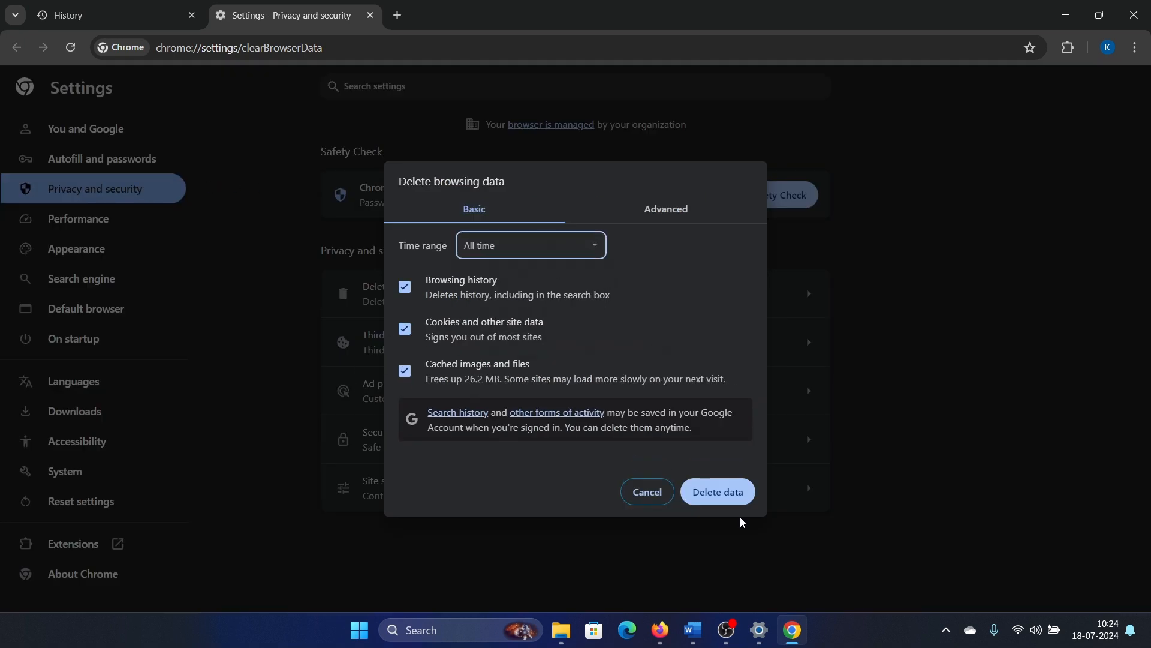
pyautogui.click(645, 491)
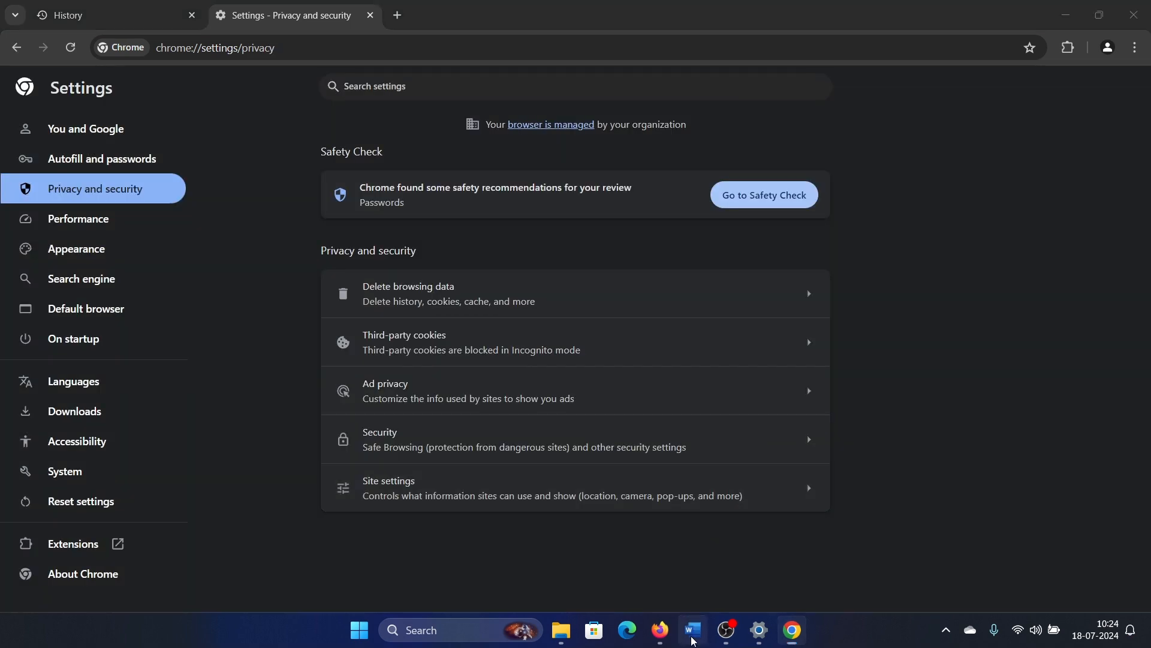
pyautogui.click(690, 635)
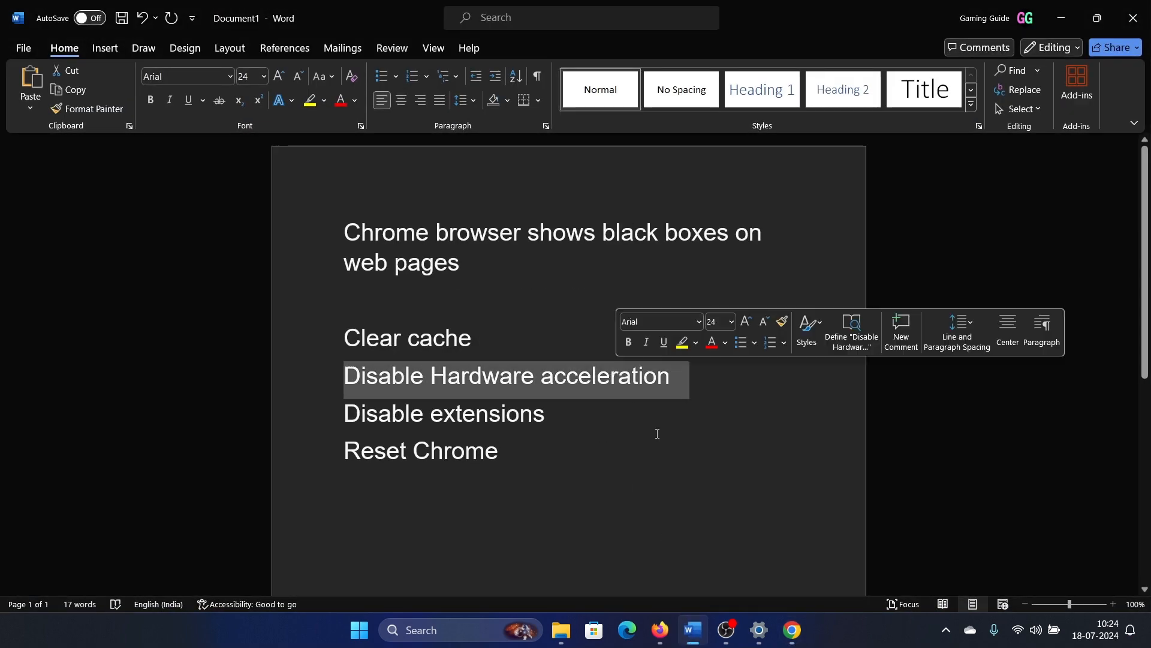
pyautogui.click(791, 636)
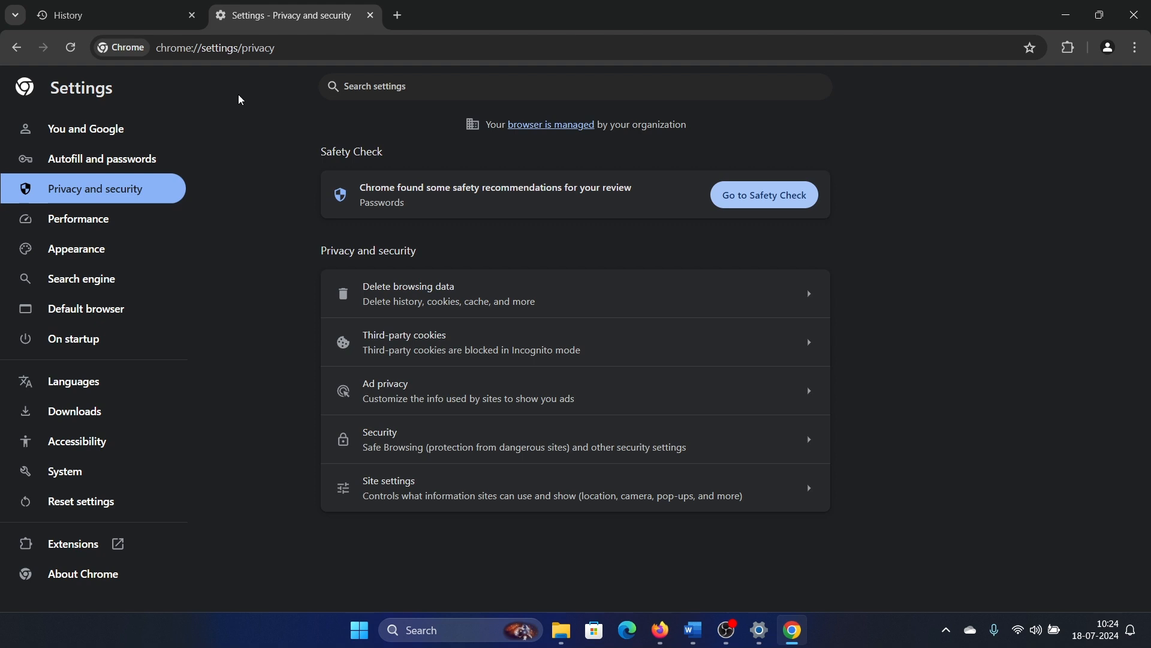
pyautogui.moveTo(65, 471)
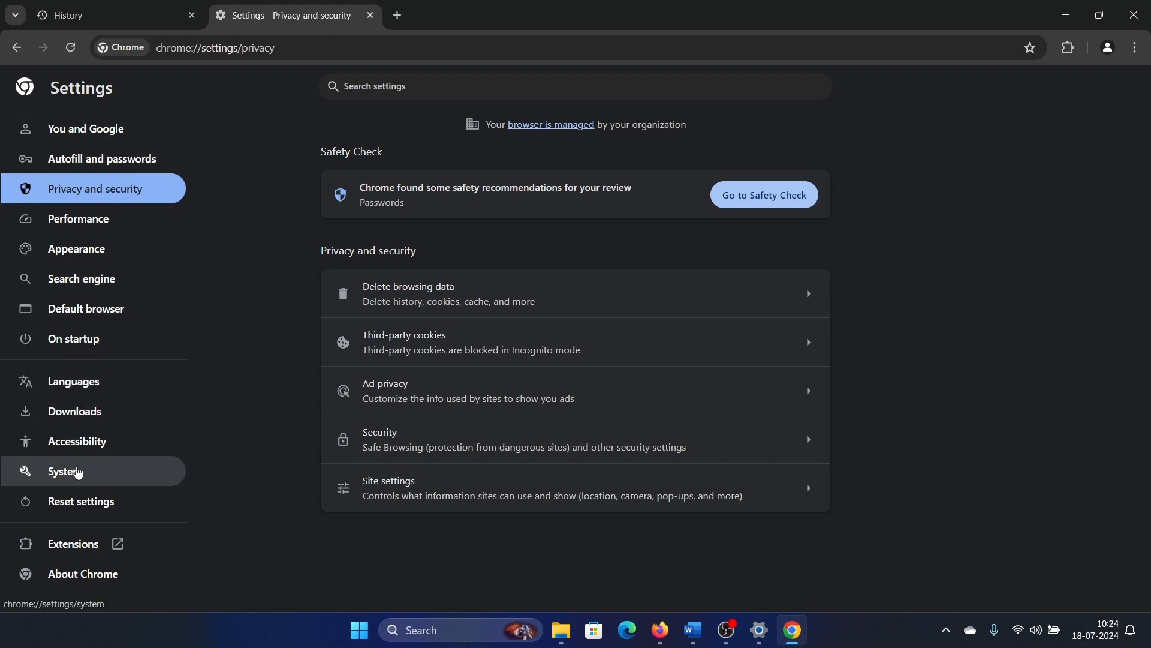
# Switch off 'Use graphics acceleration when available' under System, checking the Word checklist before returning.
pyautogui.click(65, 470)
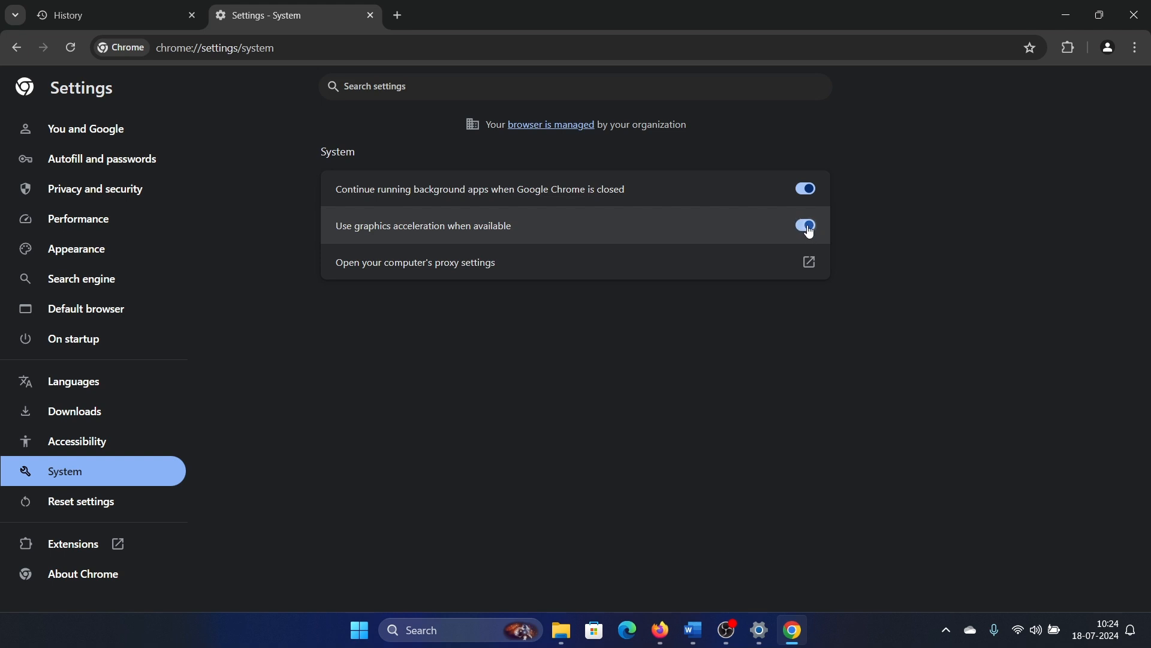
pyautogui.click(805, 225)
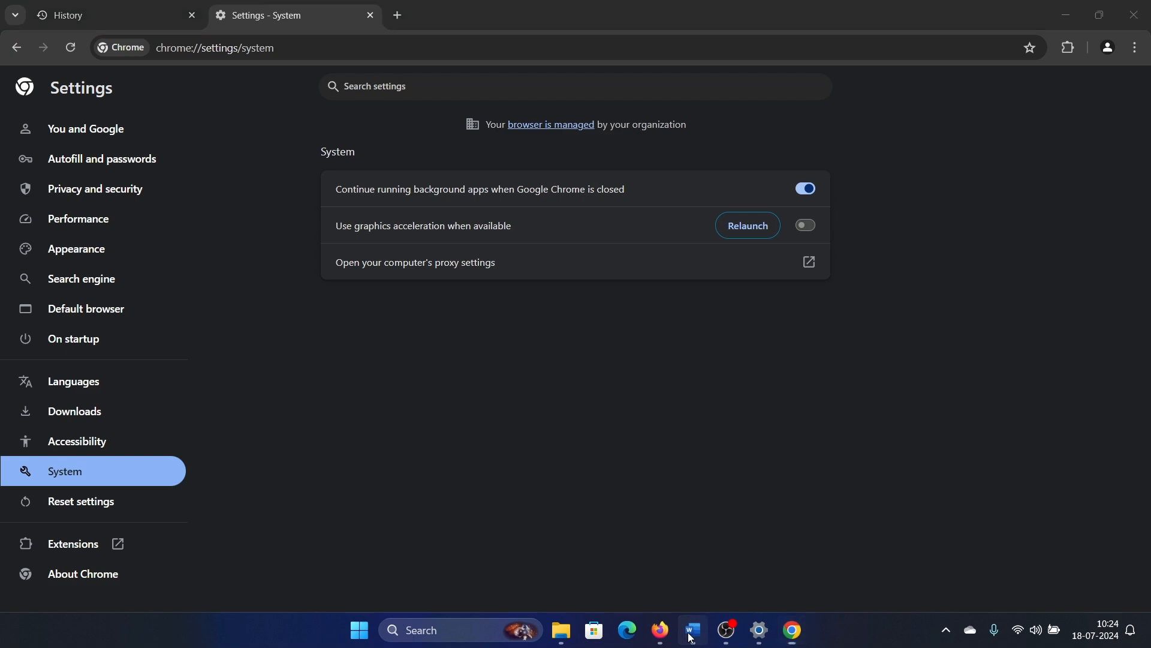
pyautogui.click(690, 635)
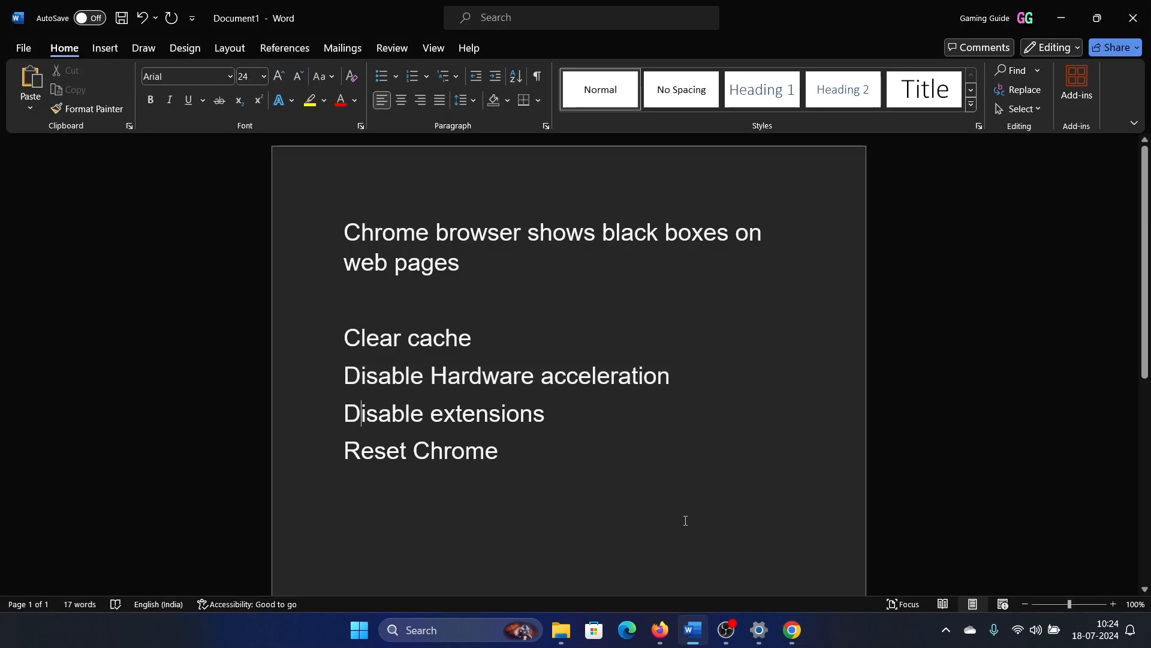
pyautogui.click(791, 635)
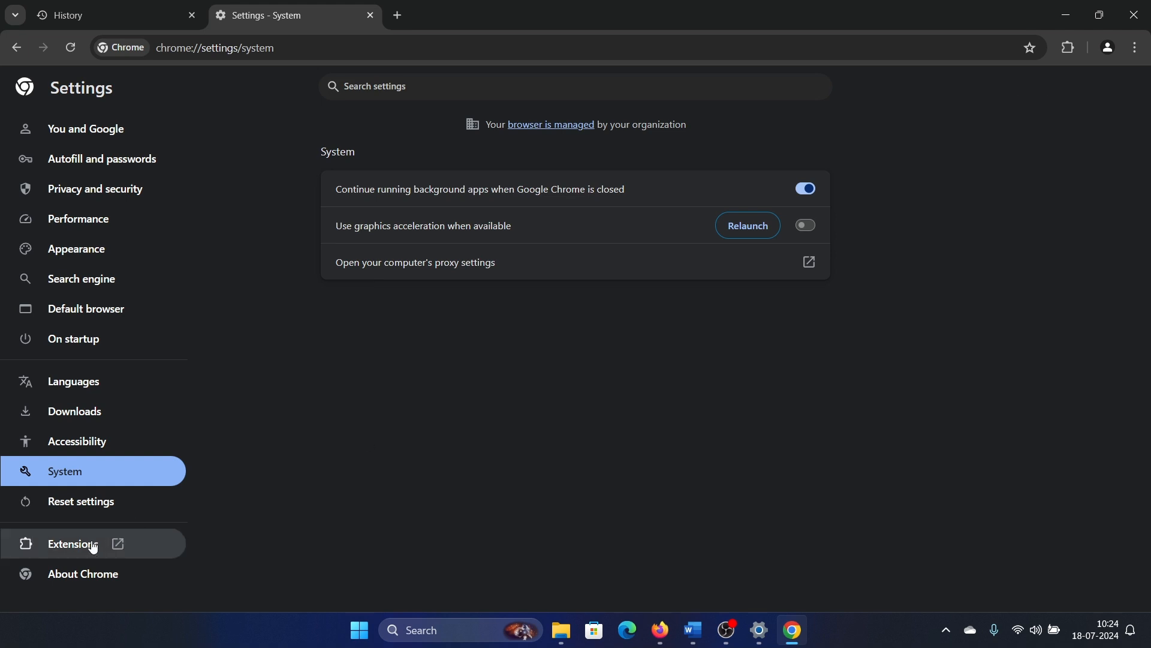
# On the Extensions page, toggle off Ad Skip Master for Youtube, then remove it and confirm.
pyautogui.click(72, 544)
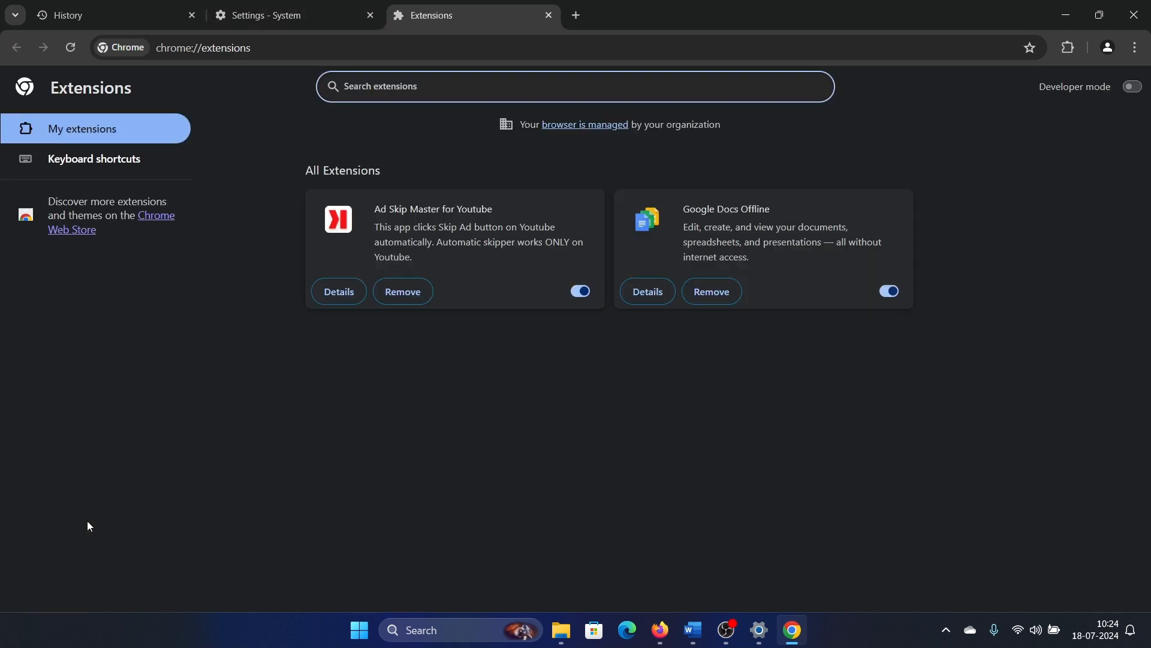
pyautogui.click(580, 292)
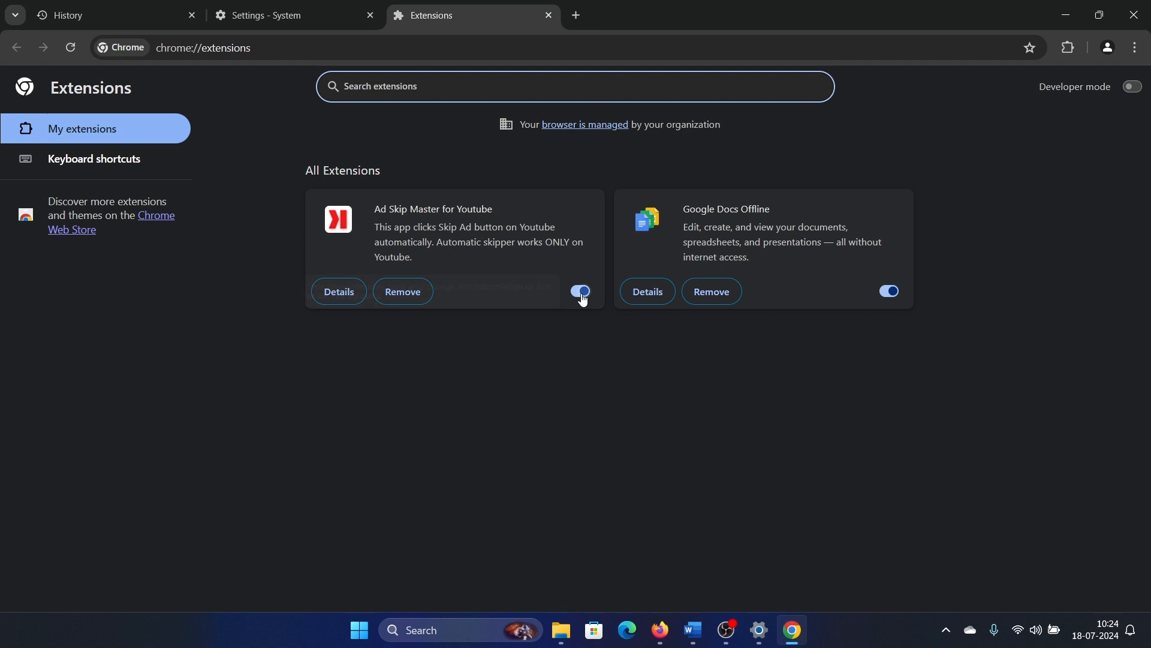
pyautogui.click(579, 291)
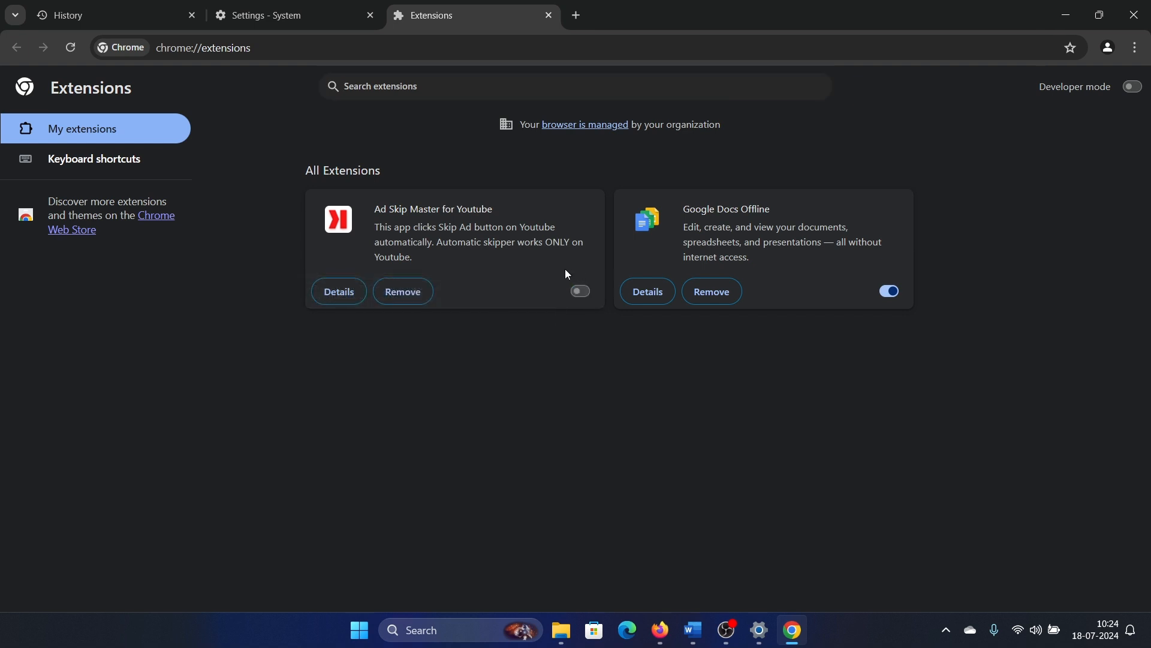
pyautogui.moveTo(562, 318)
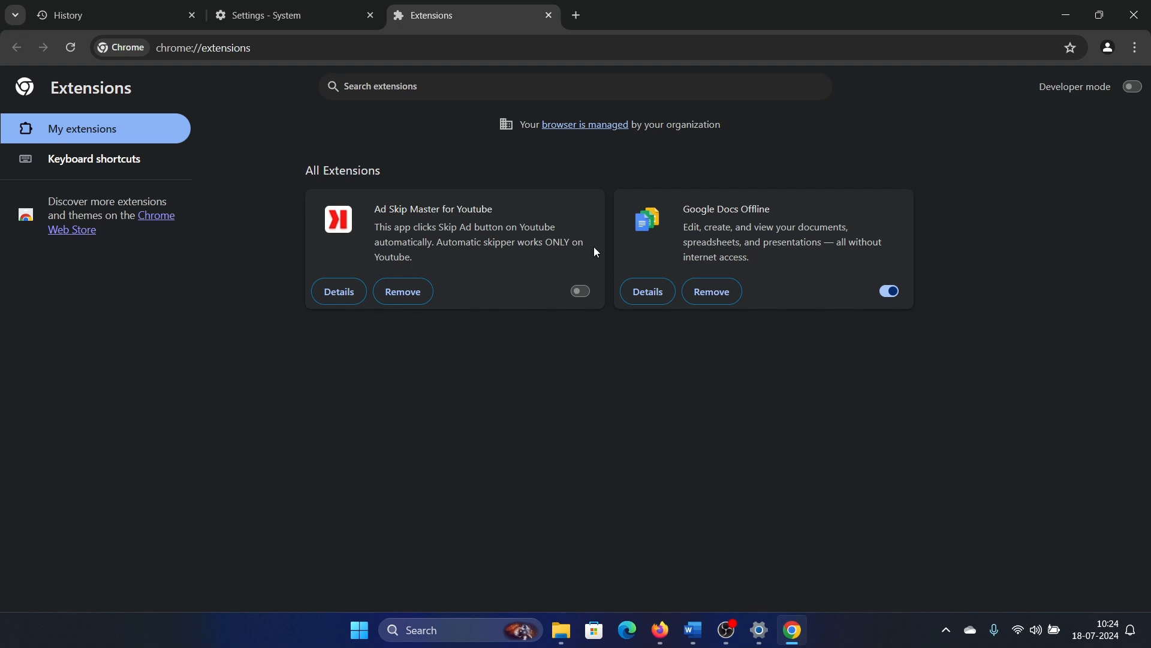
pyautogui.moveTo(660, 223)
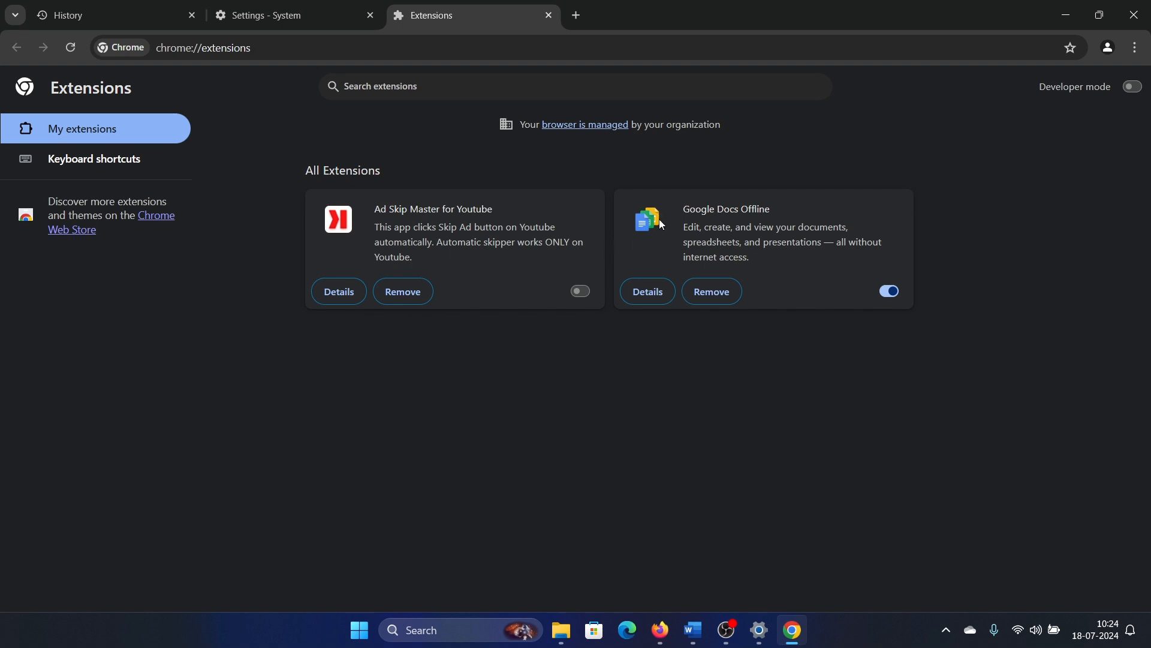
pyautogui.moveTo(470, 223)
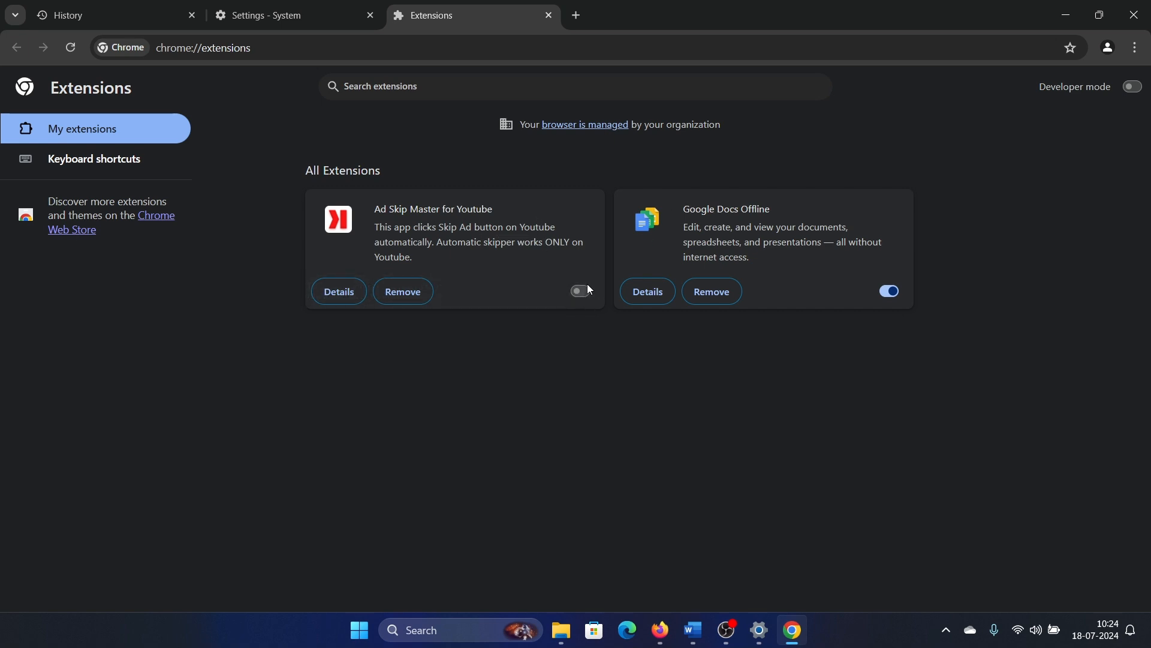
pyautogui.click(402, 291)
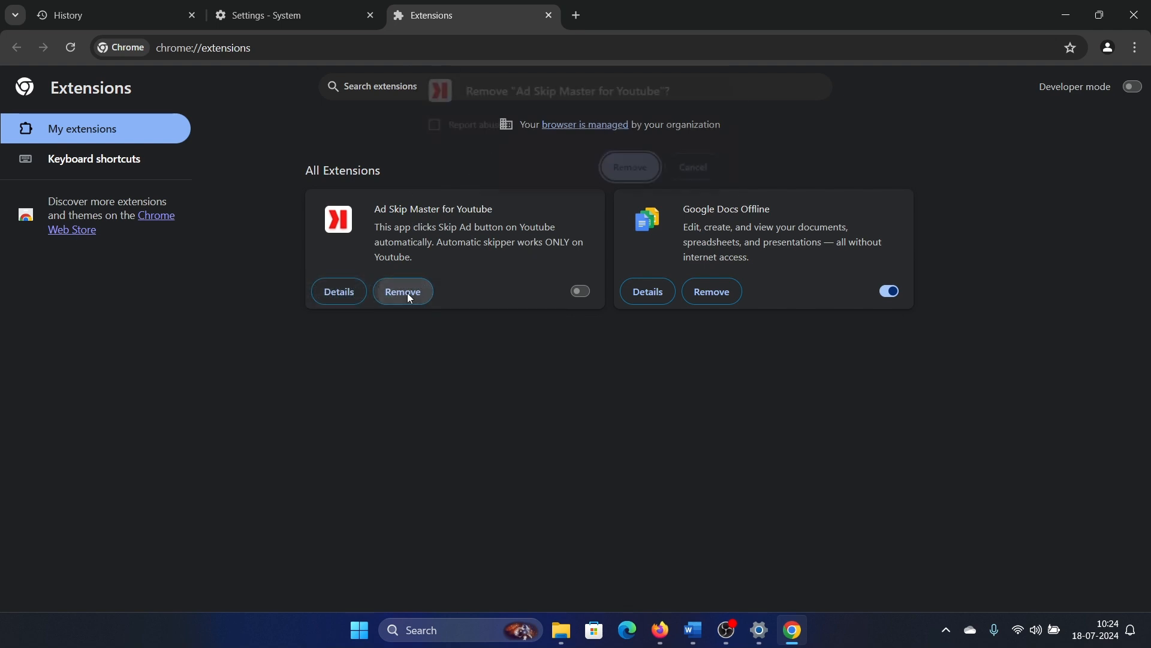
pyautogui.click(691, 635)
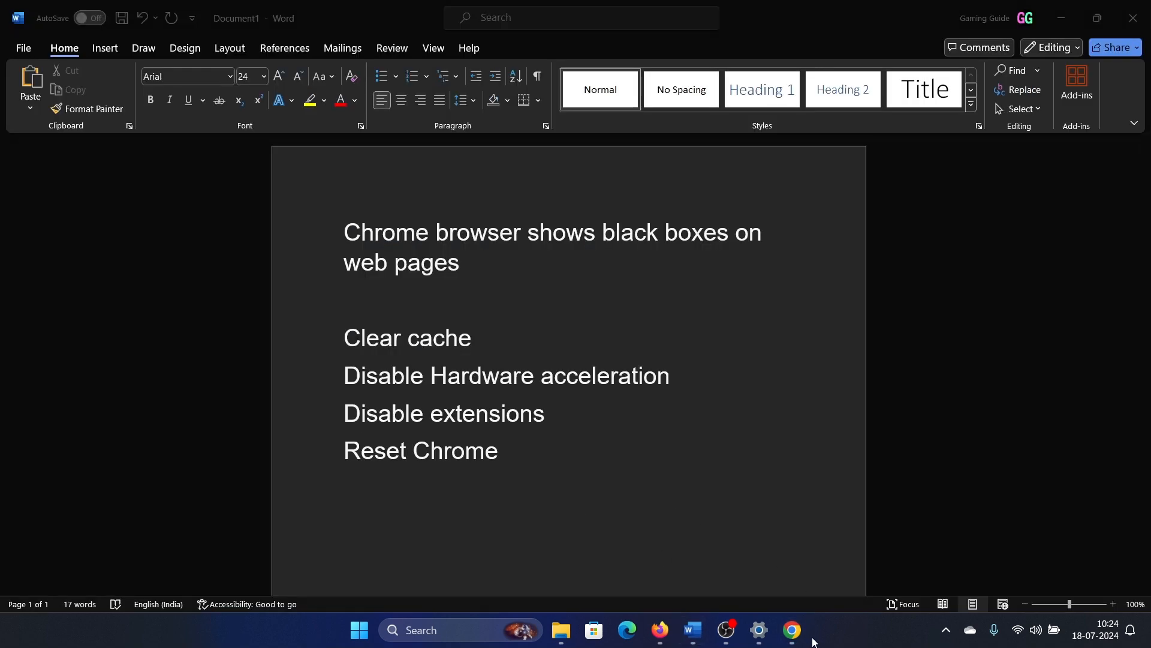
pyautogui.click(791, 635)
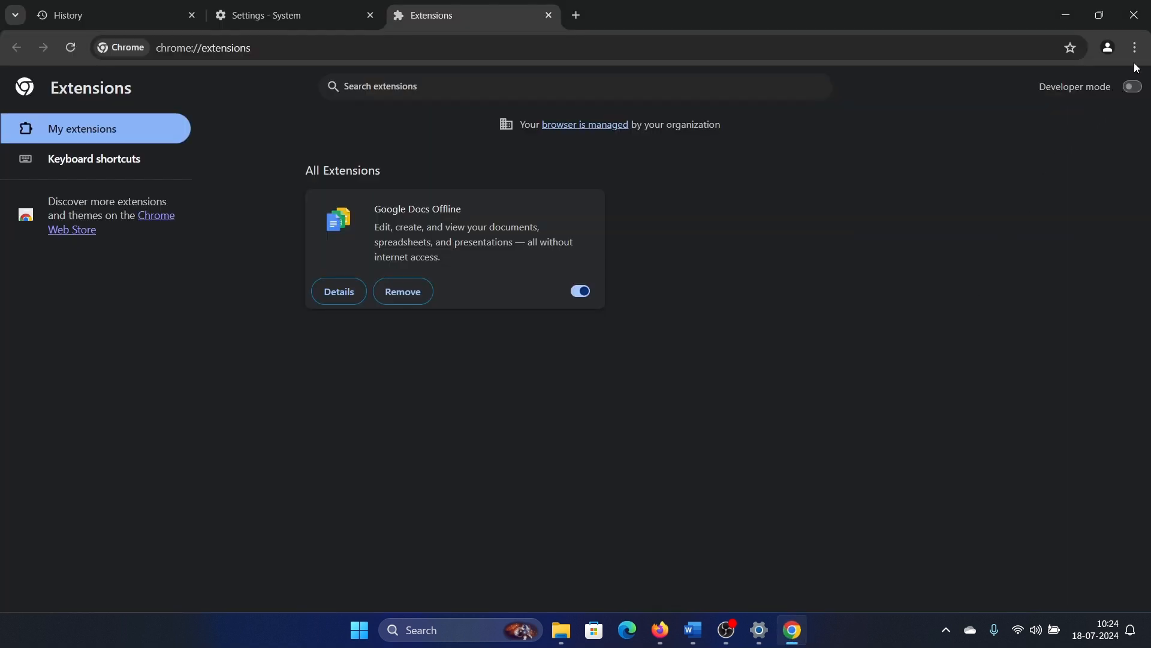
# Run 'Restore settings to their original defaults' from Settings' Reset section, then show the Word checklist.
pyautogui.click(1135, 47)
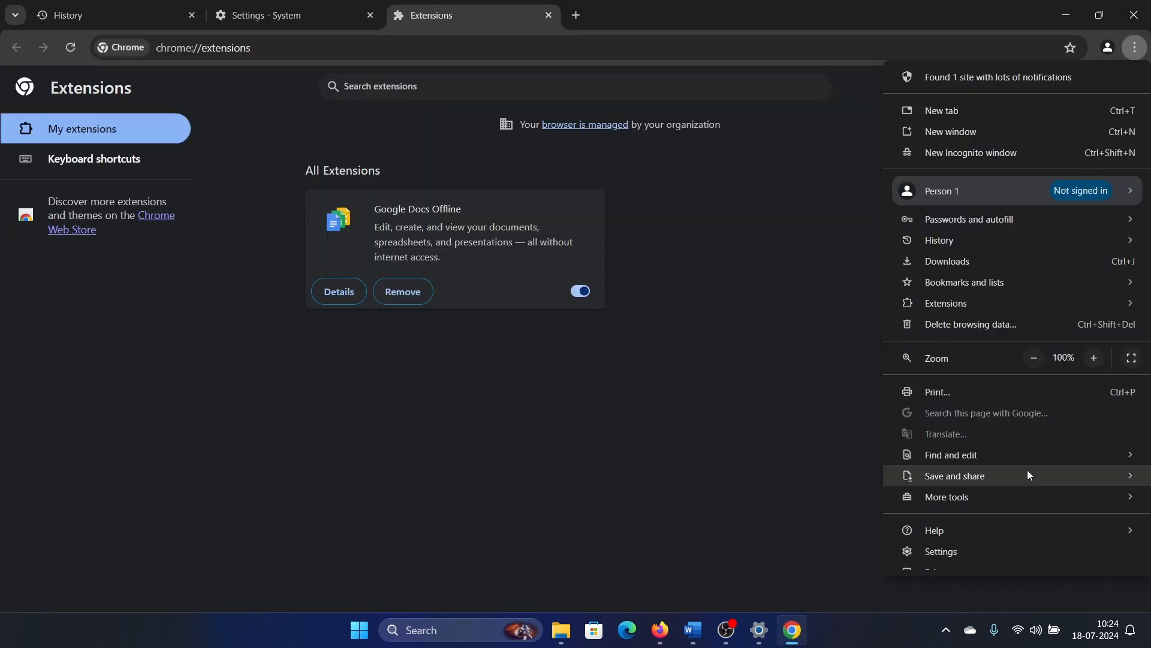
pyautogui.click(941, 550)
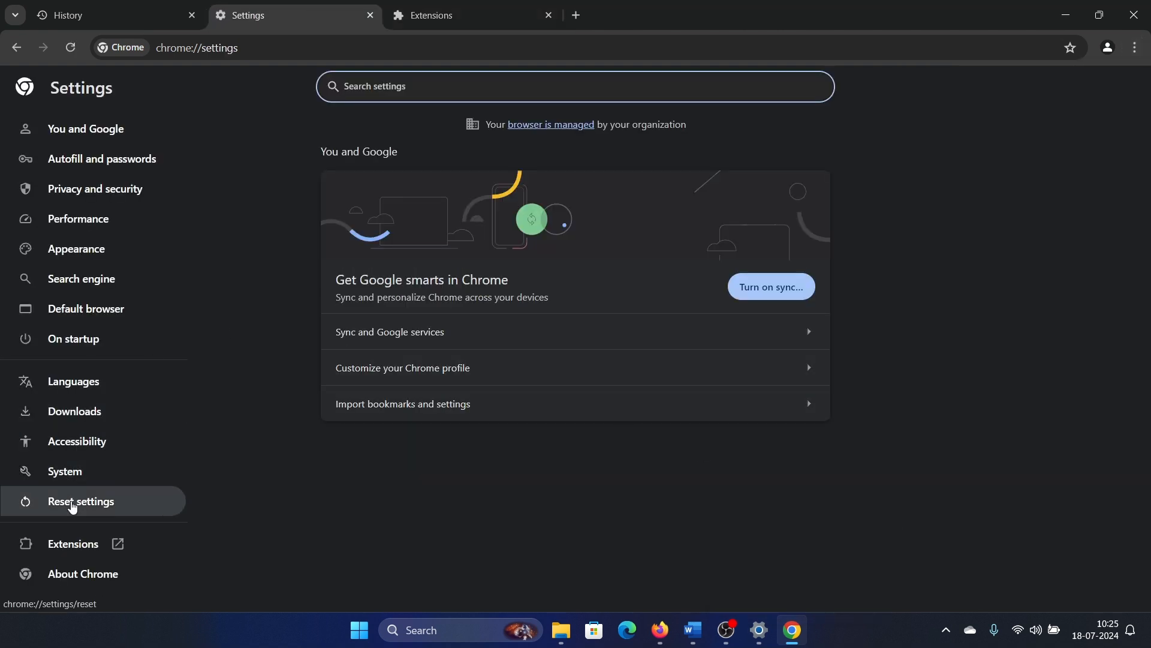
pyautogui.click(81, 500)
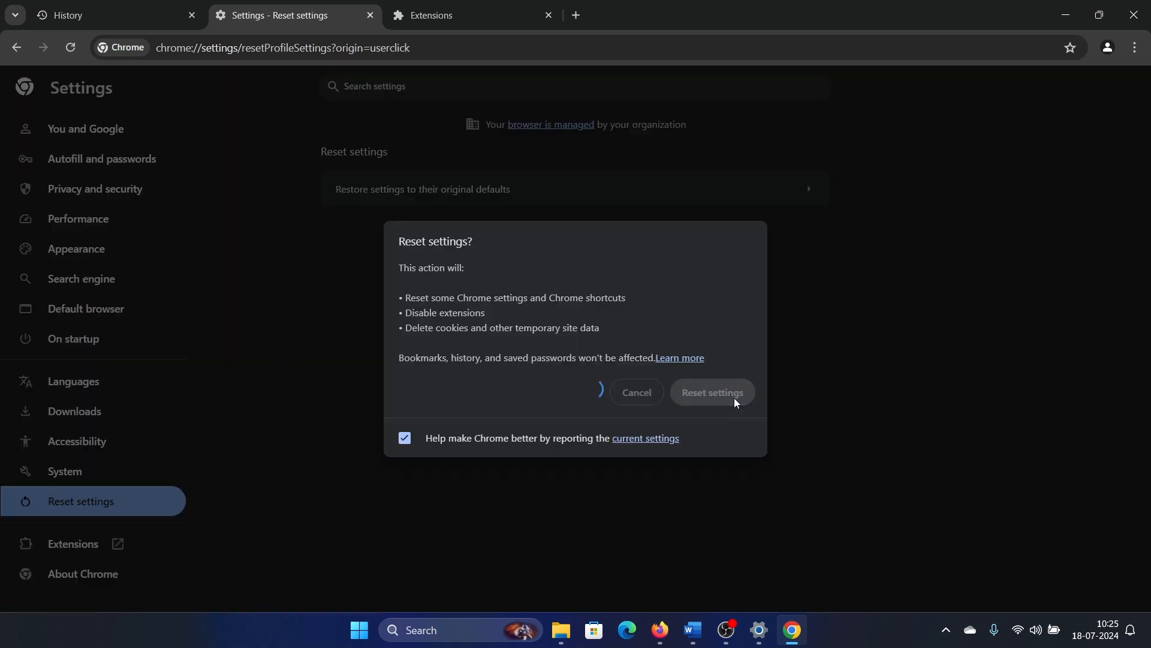
pyautogui.click(711, 391)
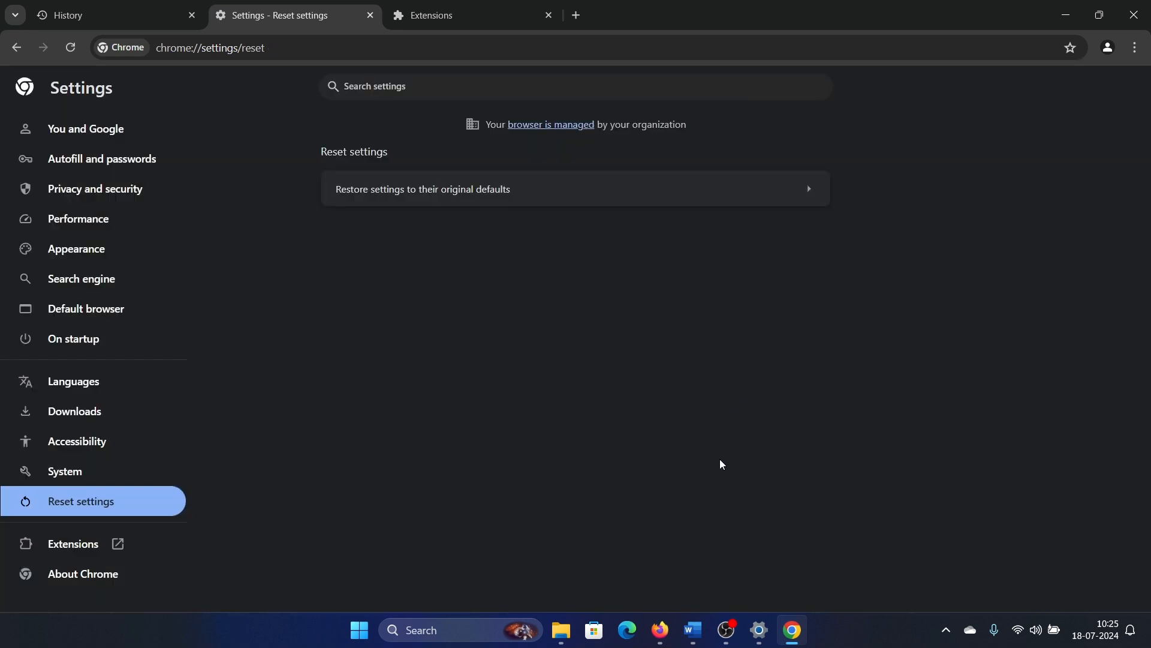
pyautogui.click(690, 629)
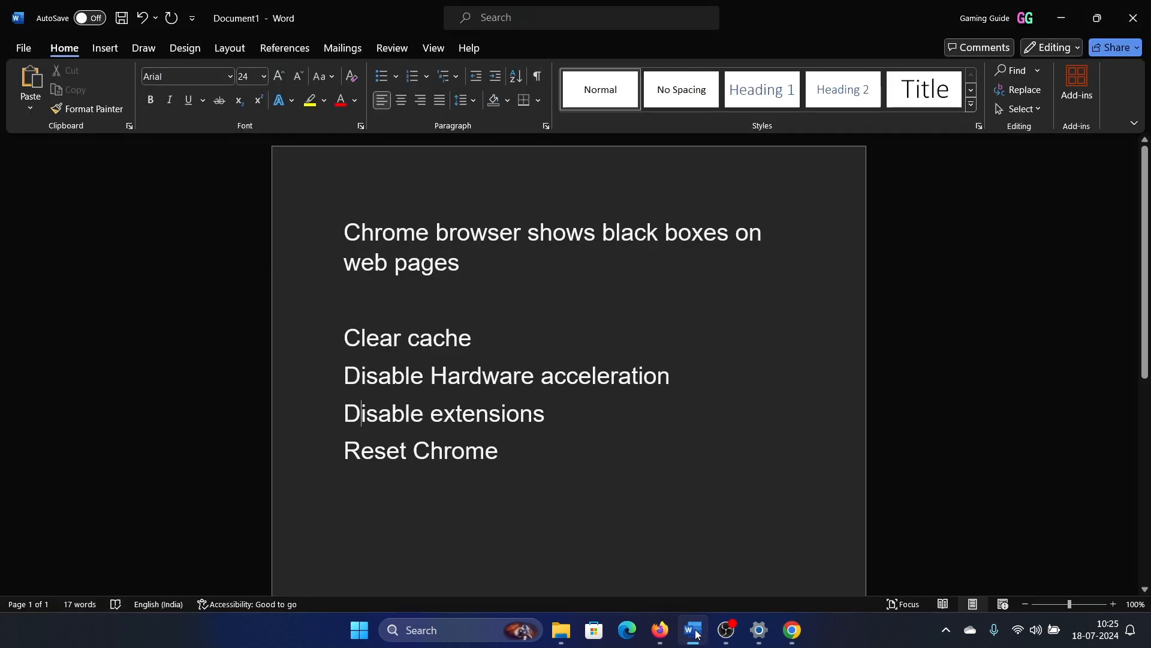